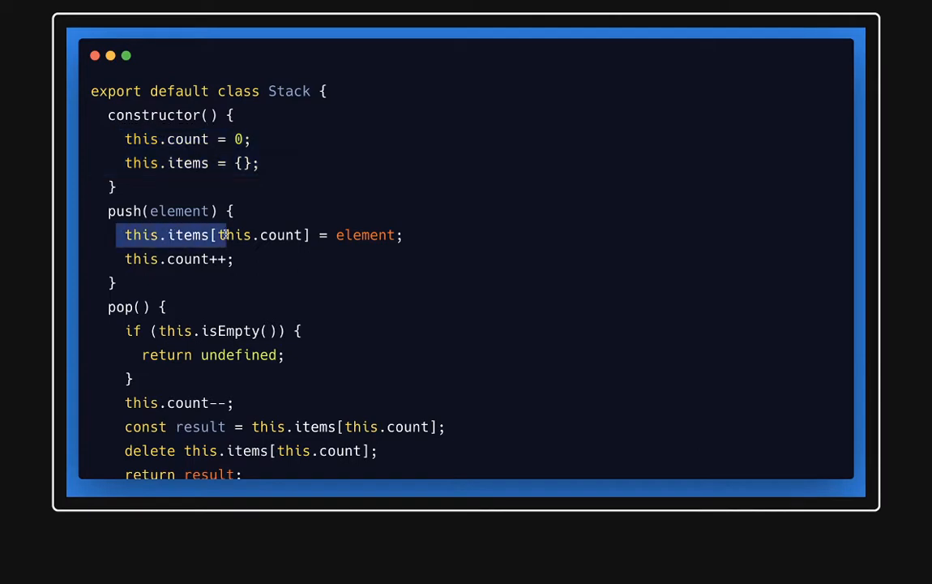
# - Remove the old count-based push and pop code and rename the class to StackUsingArray
pyautogui.doubleClick(365, 235)
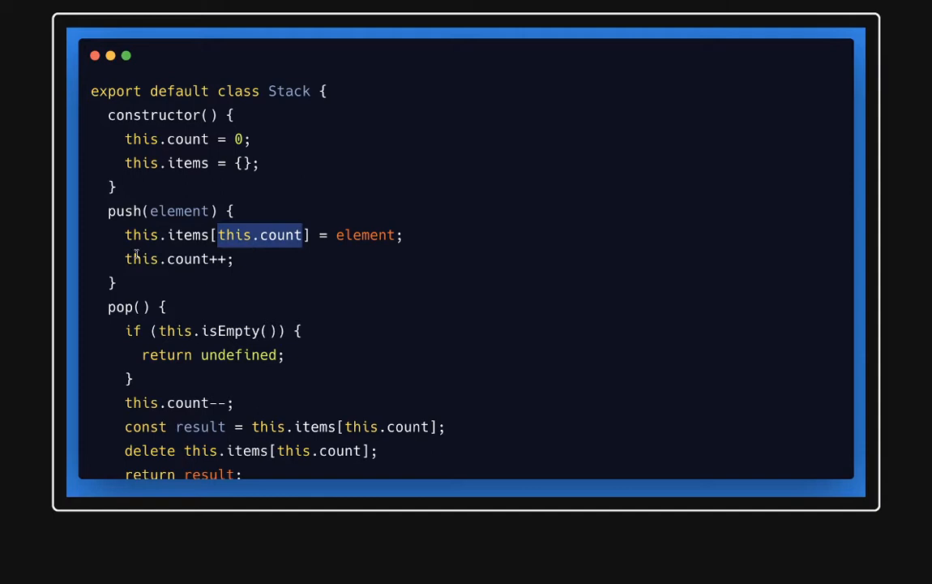
pyautogui.scroll(-3)
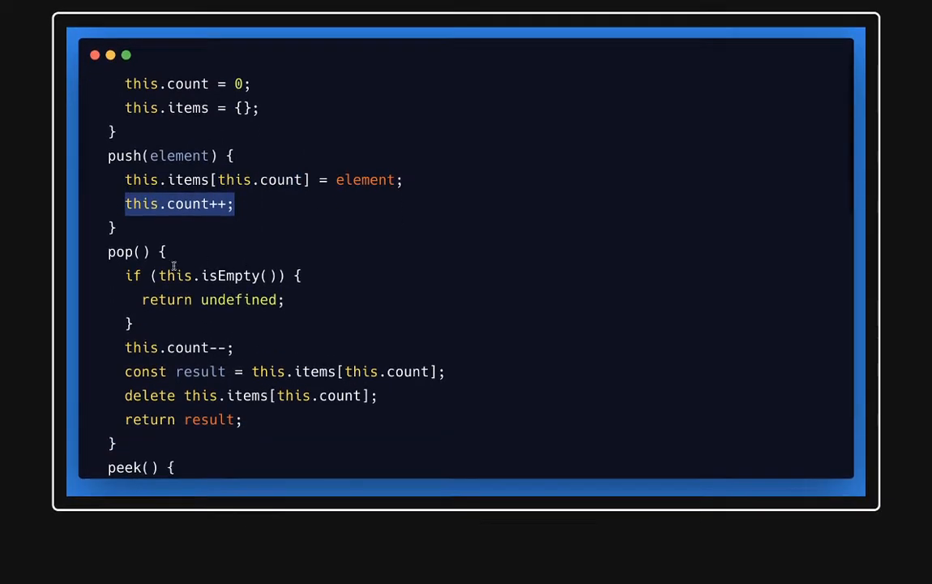
pyautogui.scroll(-3)
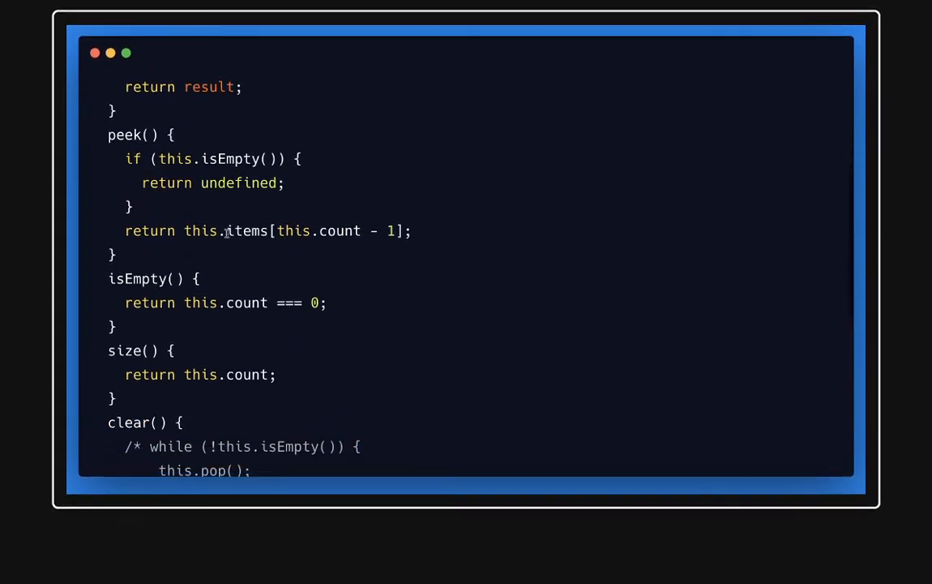
pyautogui.tripleClick(219, 305)
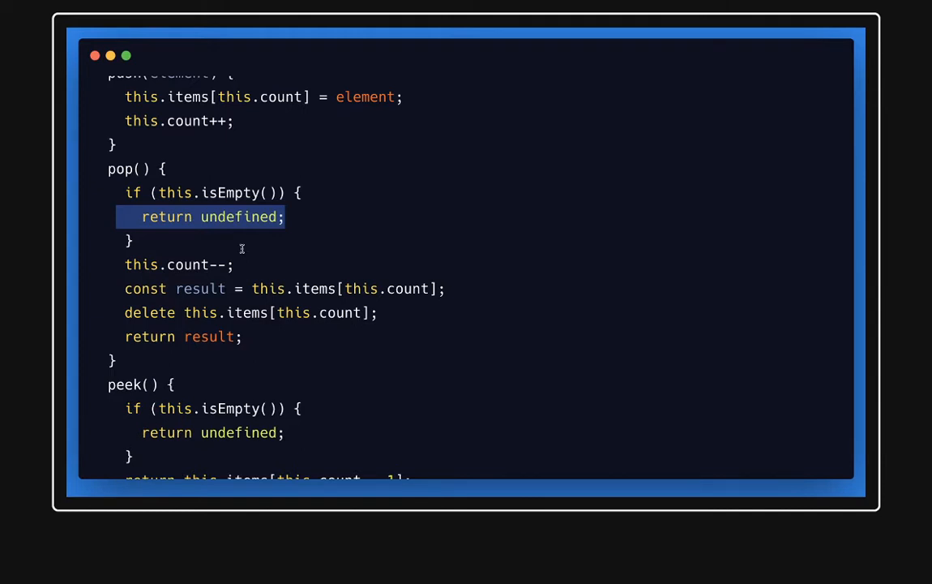
pyautogui.moveTo(112, 313)
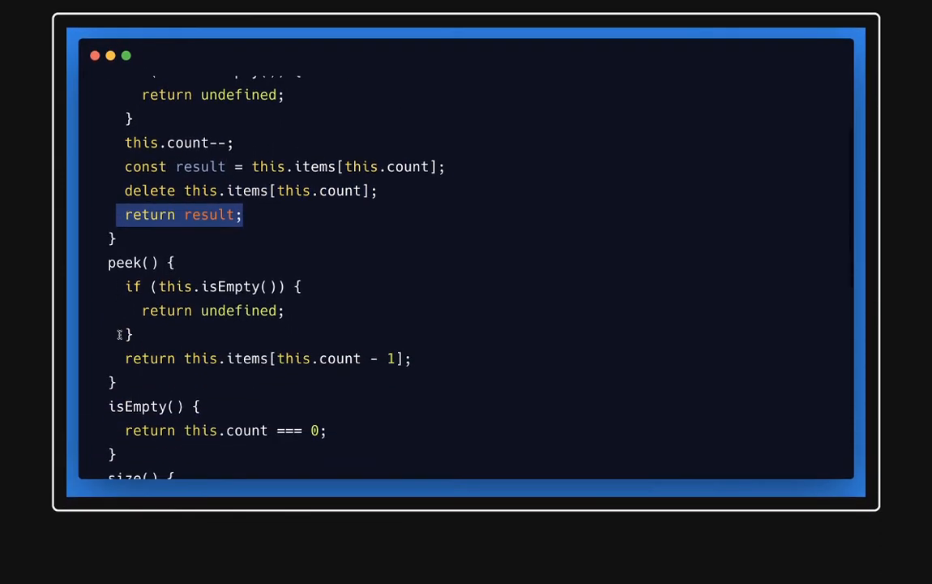
pyautogui.moveTo(251, 337)
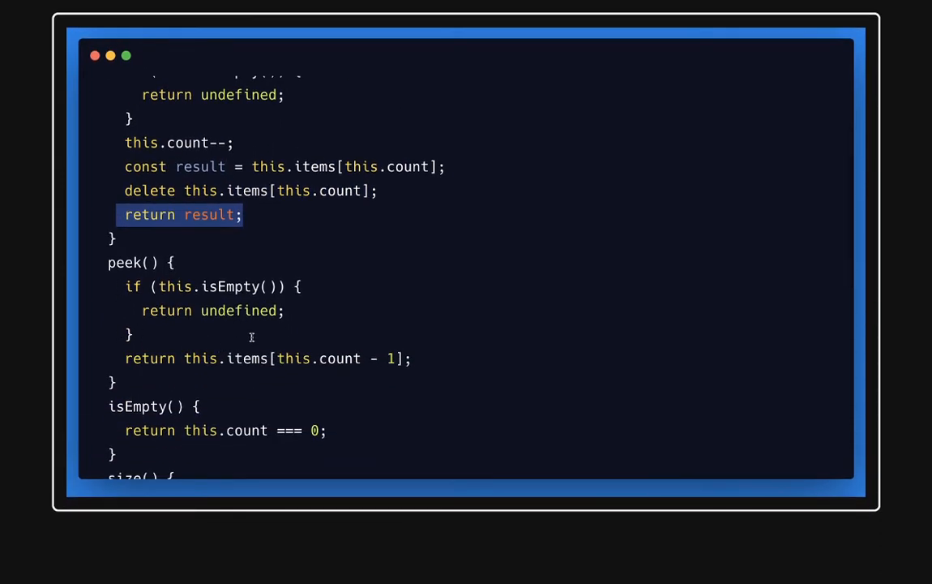
pyautogui.moveTo(252, 355)
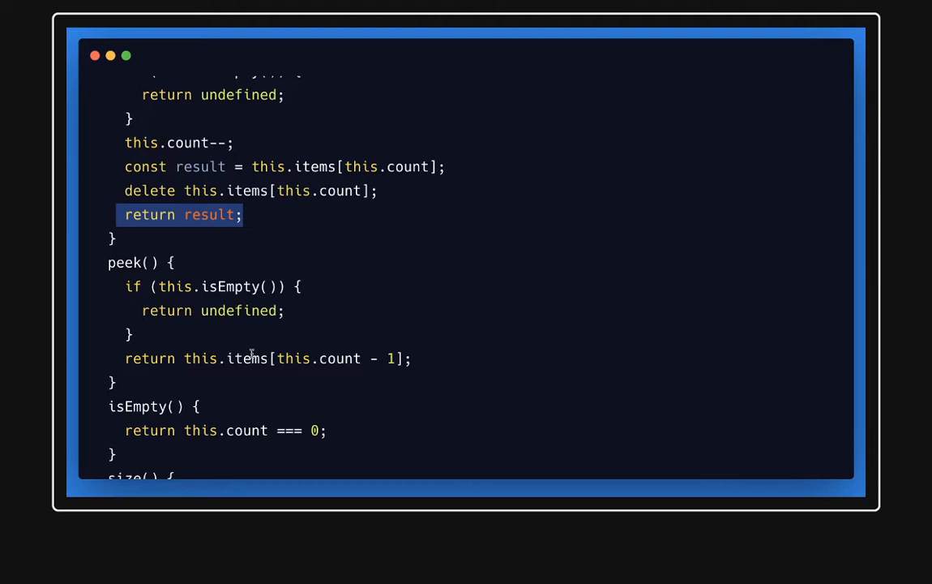
pyautogui.scroll(-3)
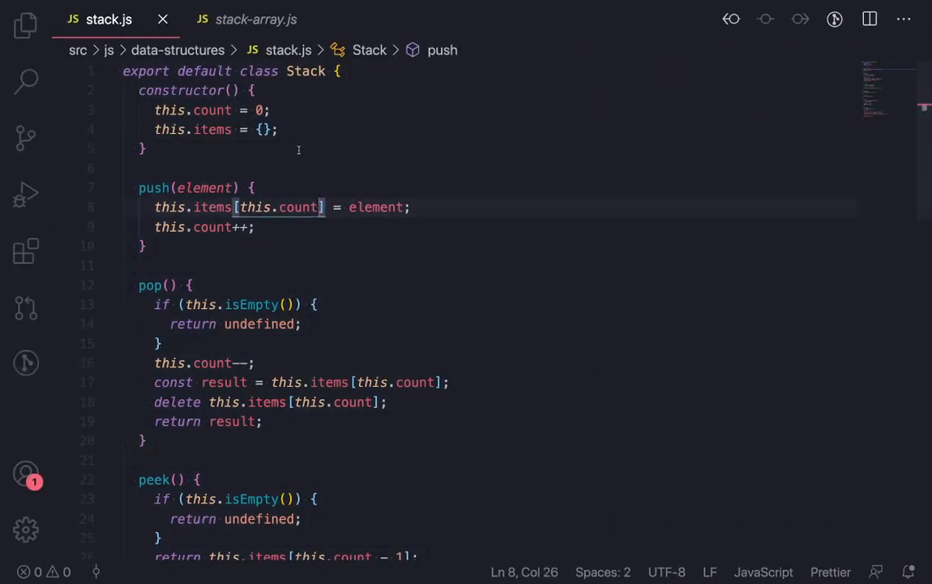
pyautogui.moveTo(290, 95)
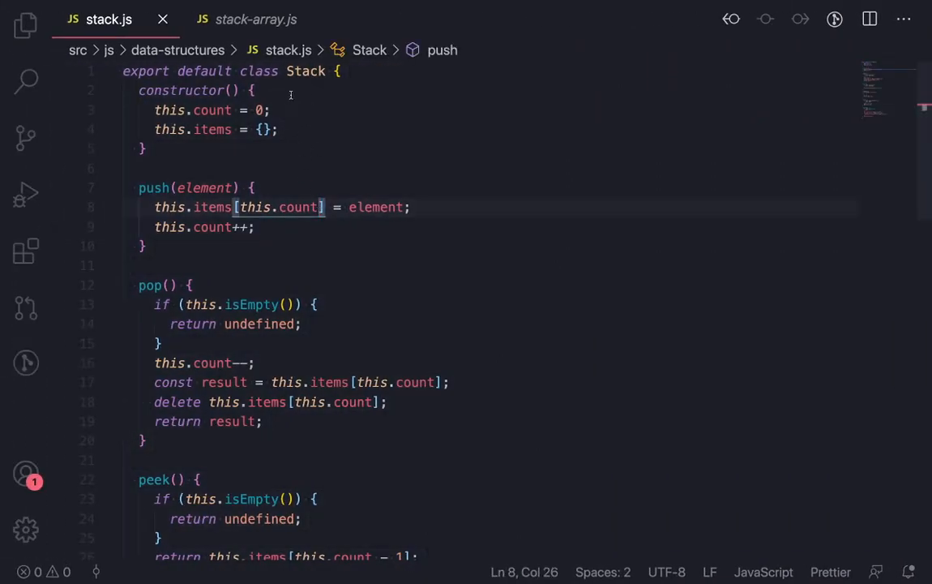
pyautogui.scroll(-3)
pyautogui.write('Us')
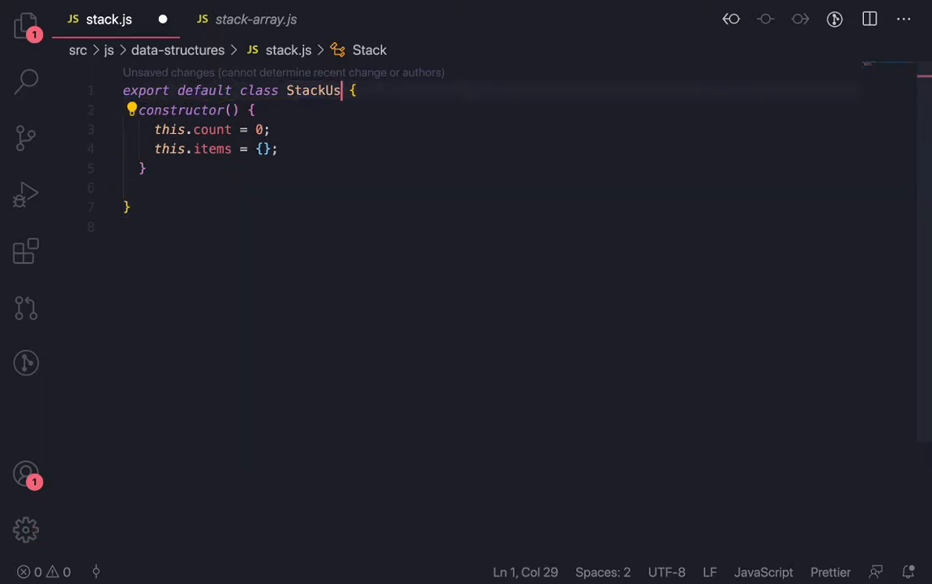
pyautogui.write('ing')
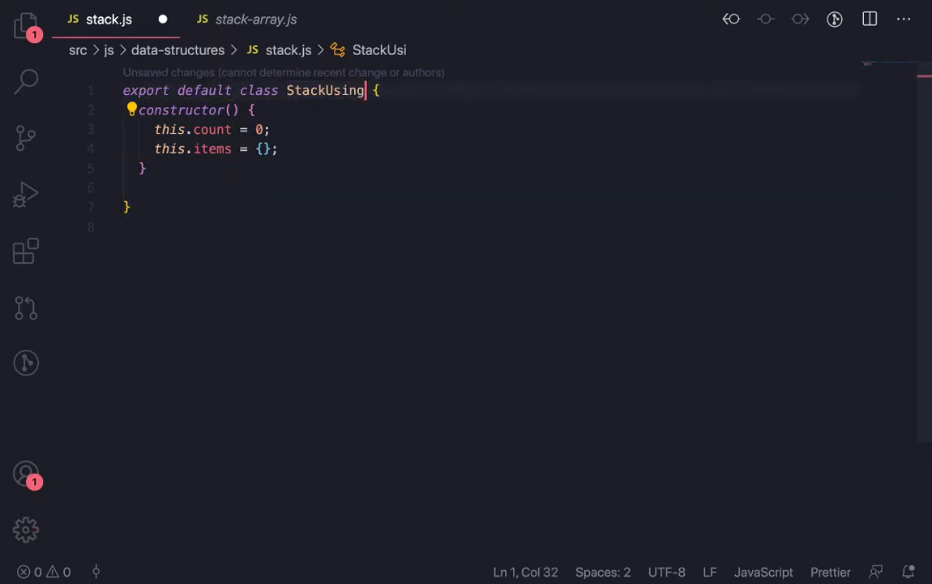
pyautogui.write('Array')
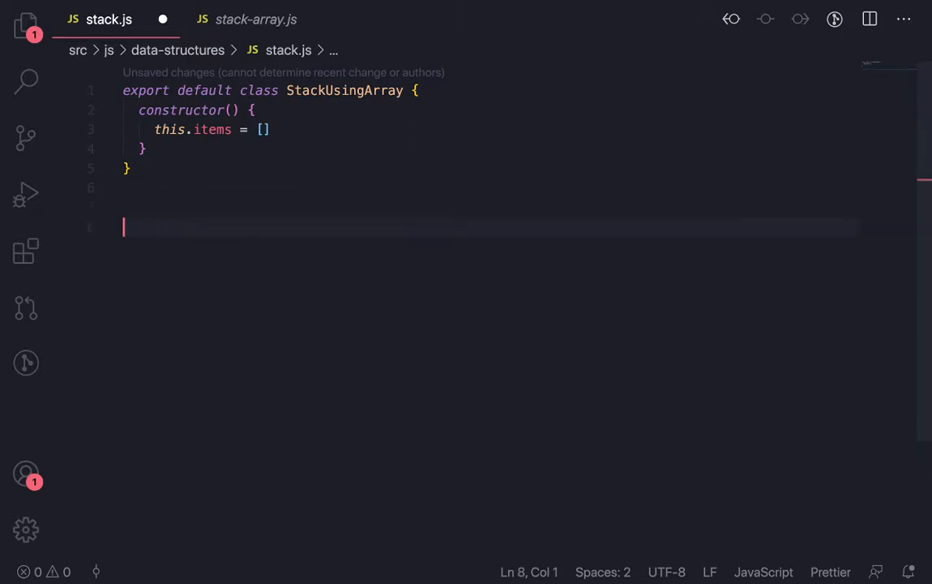
# - Add the example comment // const x = [1,2,3,4,5], then append 8 to its values
pyautogui.write('// const x = [')
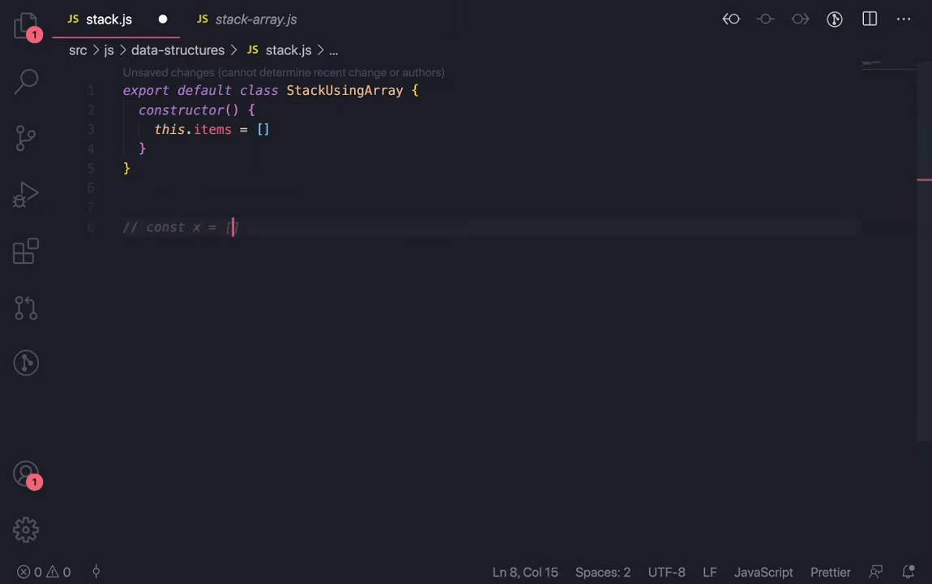
pyautogui.write('1,2,3,4,5]')
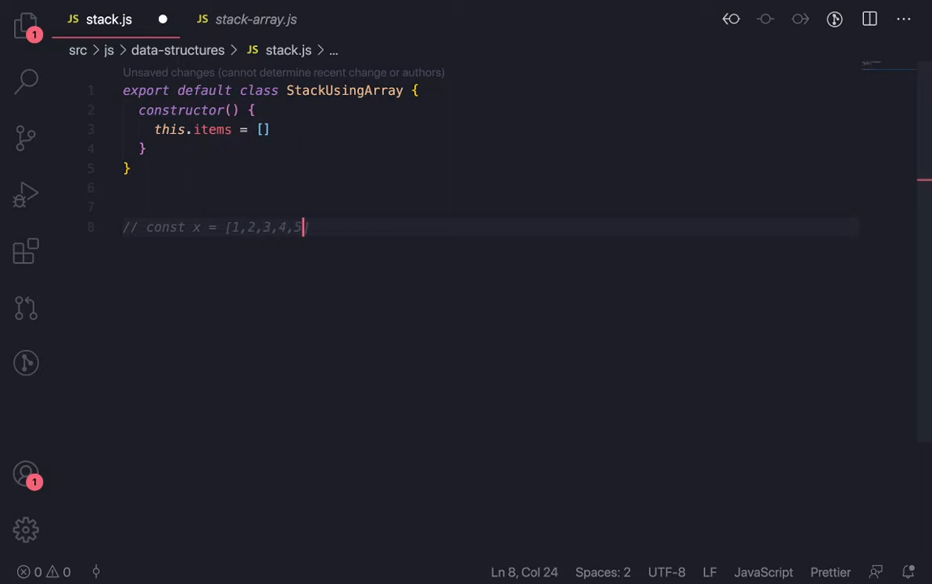
pyautogui.write('];')
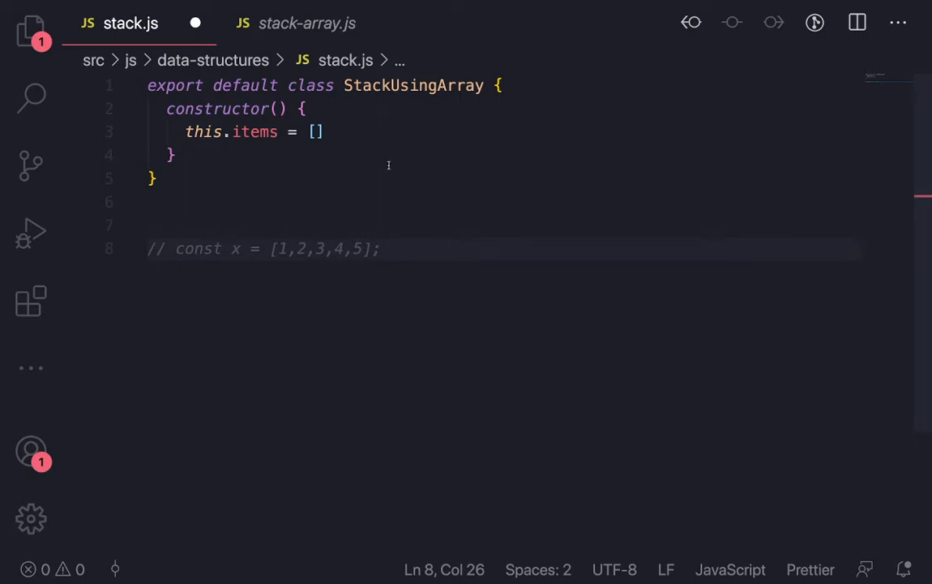
pyautogui.click(361, 248)
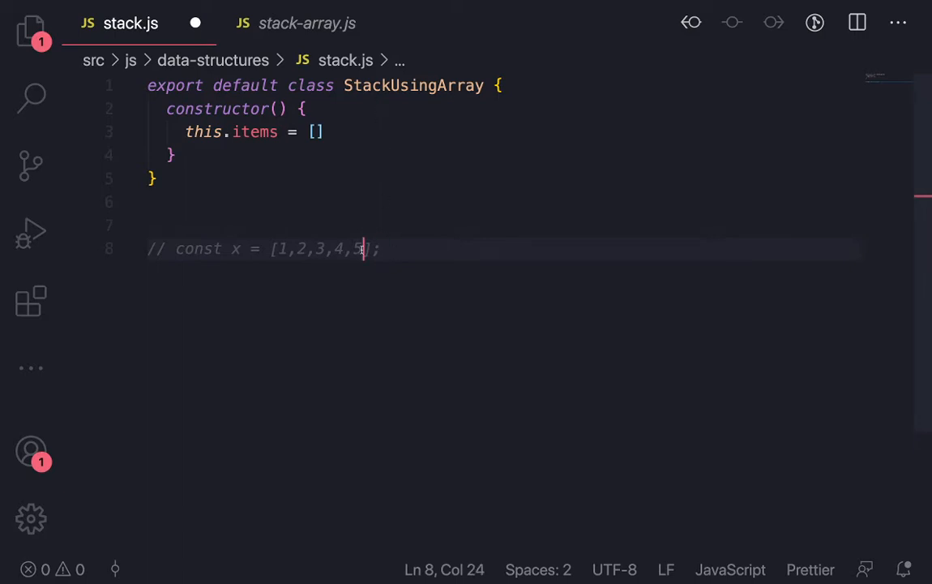
pyautogui.write(',8')
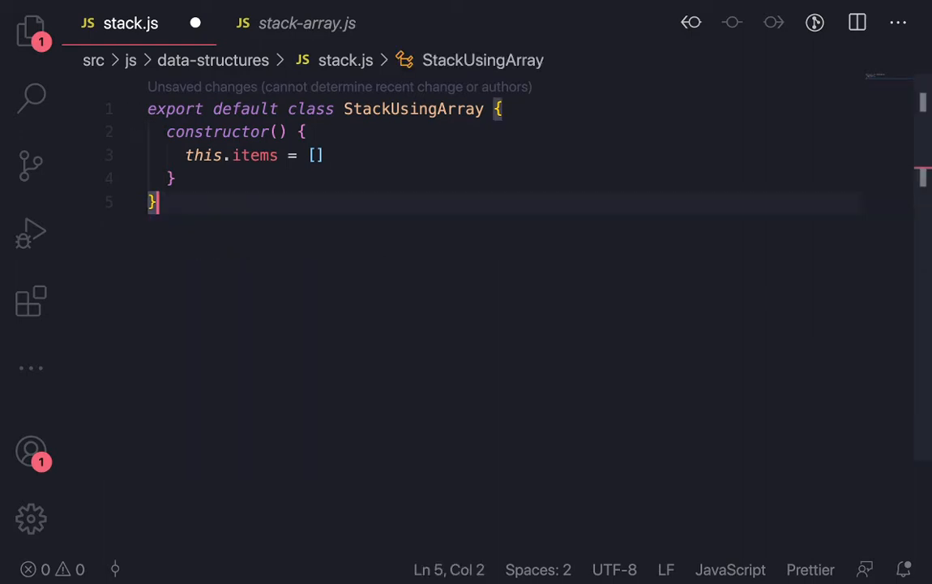
# - Write a push(value) method that calls this.items.push(value)
pyautogui.write('pu')
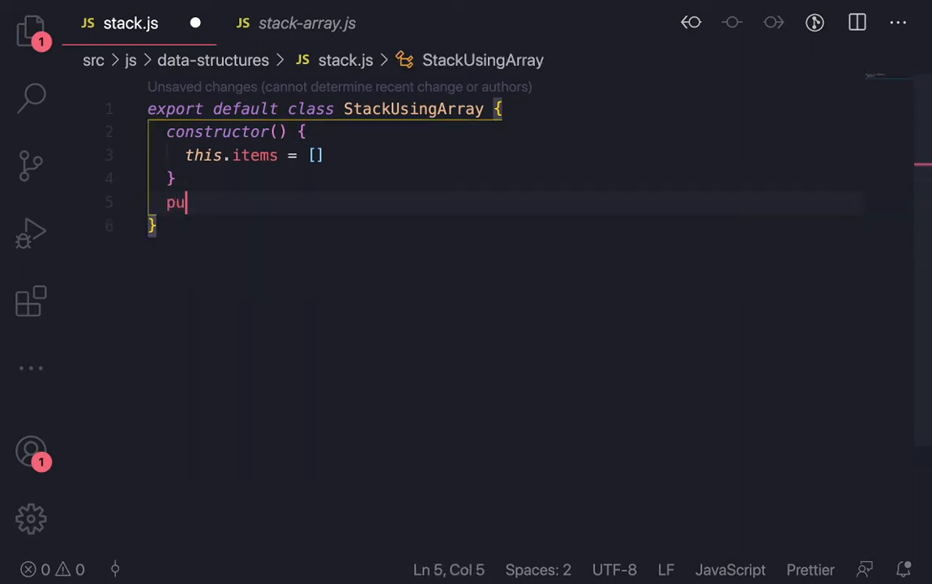
pyautogui.write('sh()')
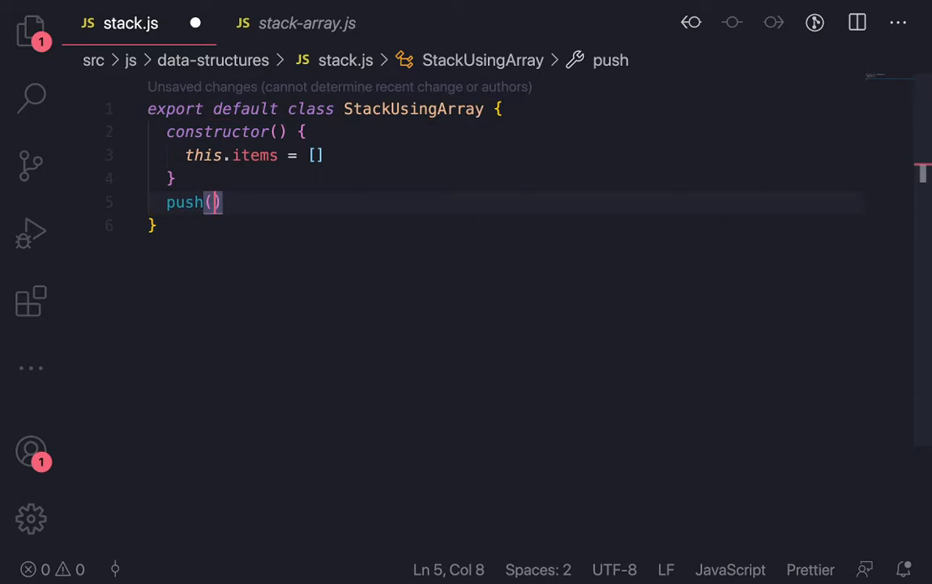
pyautogui.write('value')
pyautogui.write('this')
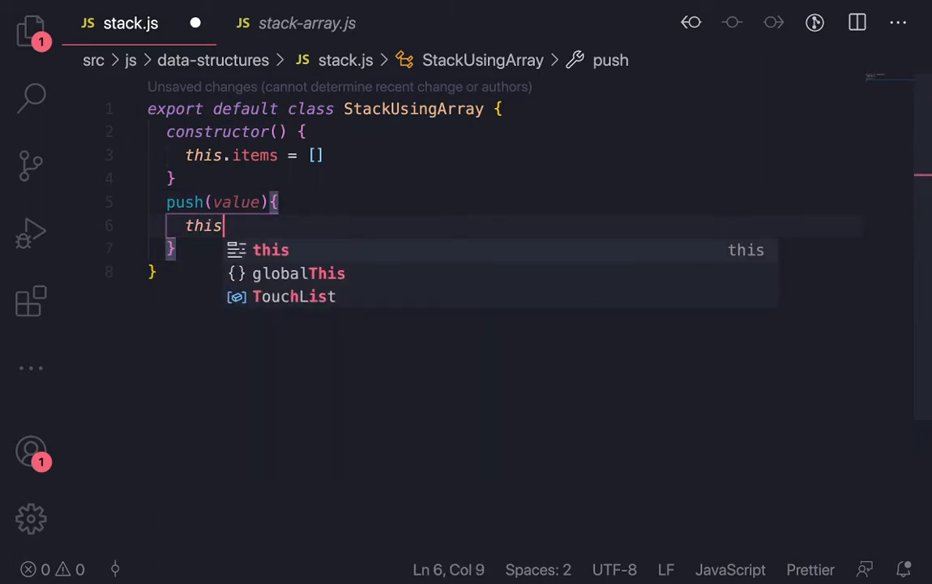
pyautogui.write('.items')
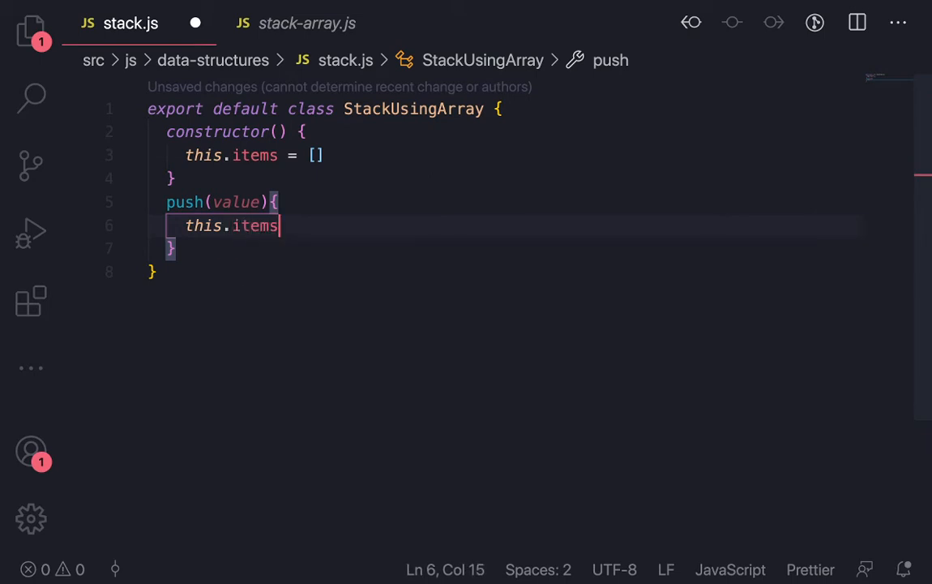
pyautogui.write('.push()')
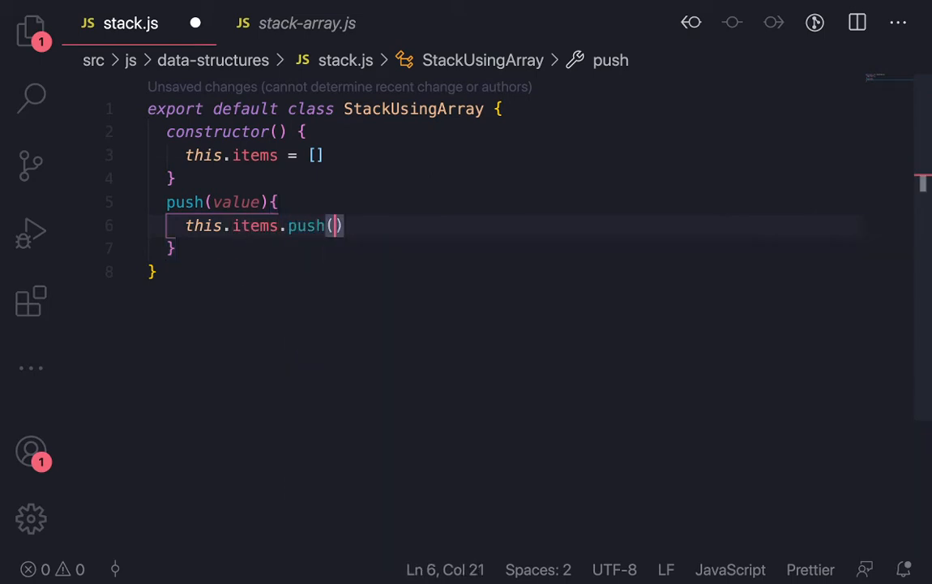
pyautogui.write('value')
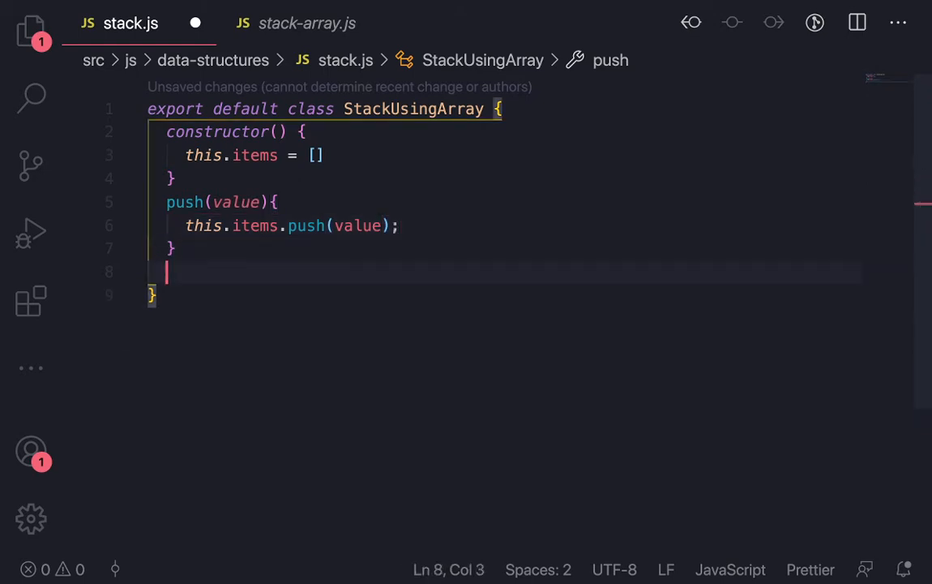
# - Write a pop() method that returns this.items.pop()
pyautogui.write('pop()')
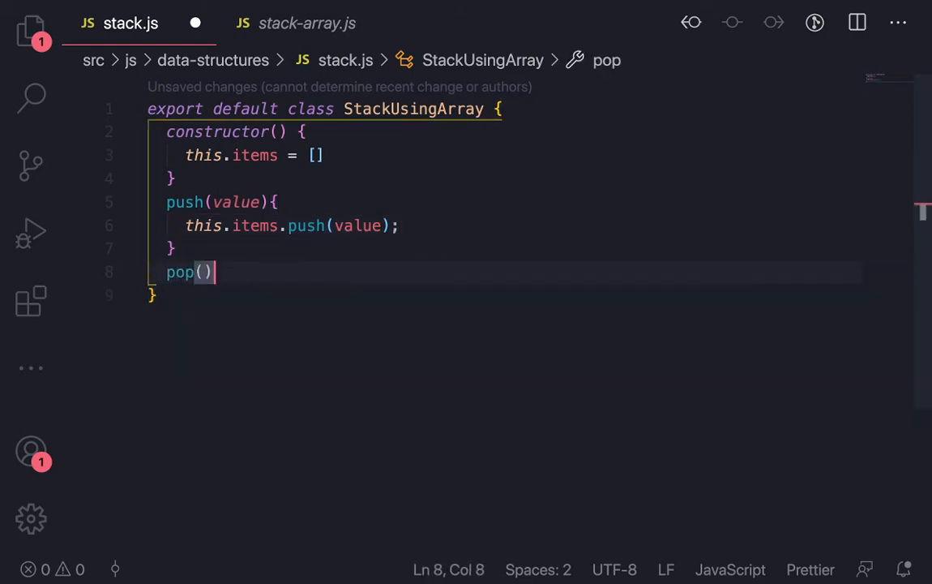
pyautogui.write('{')
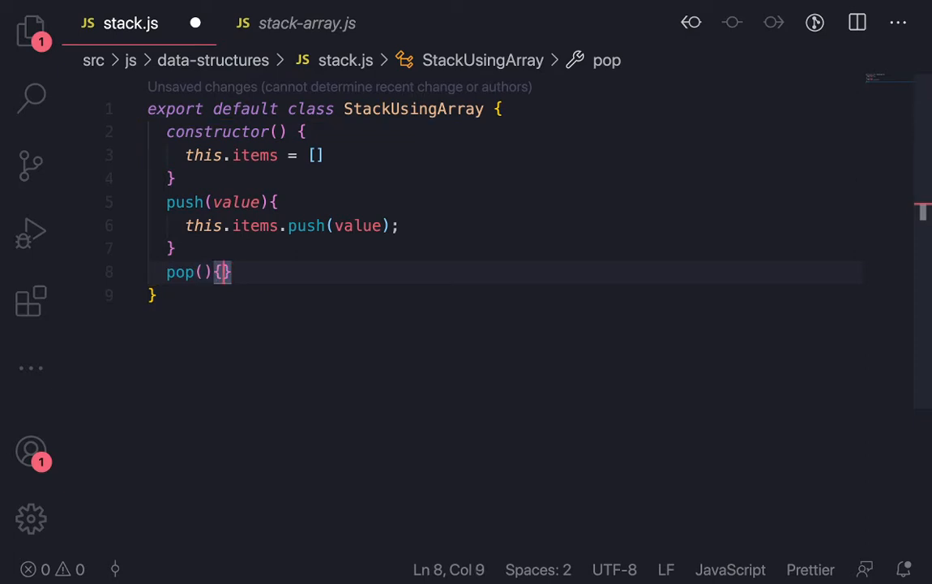
pyautogui.write('return')
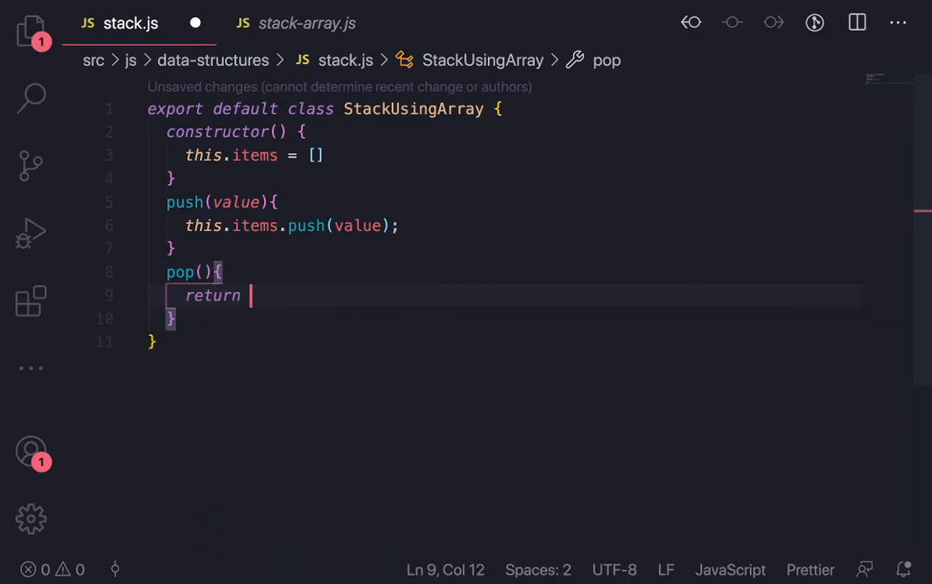
pyautogui.write('this.')
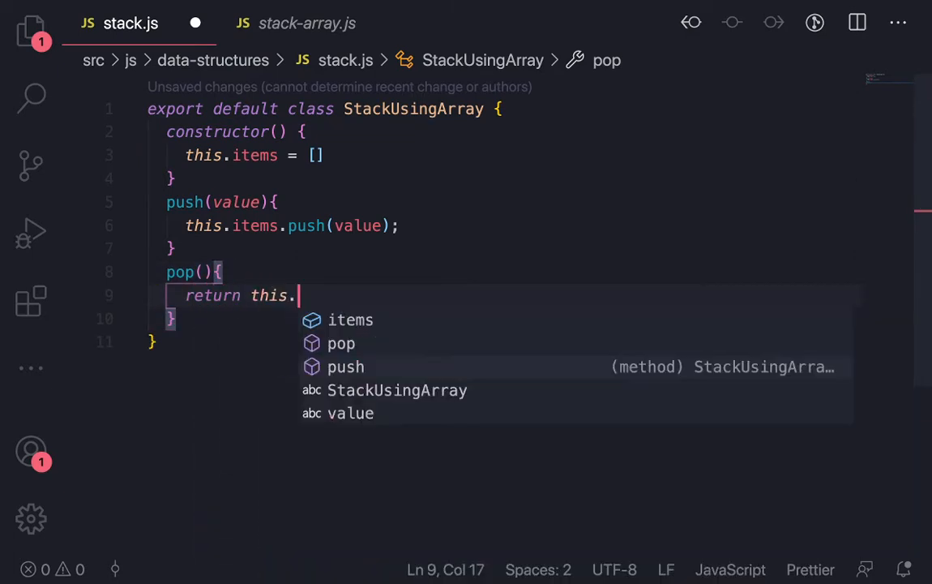
pyautogui.write('items')
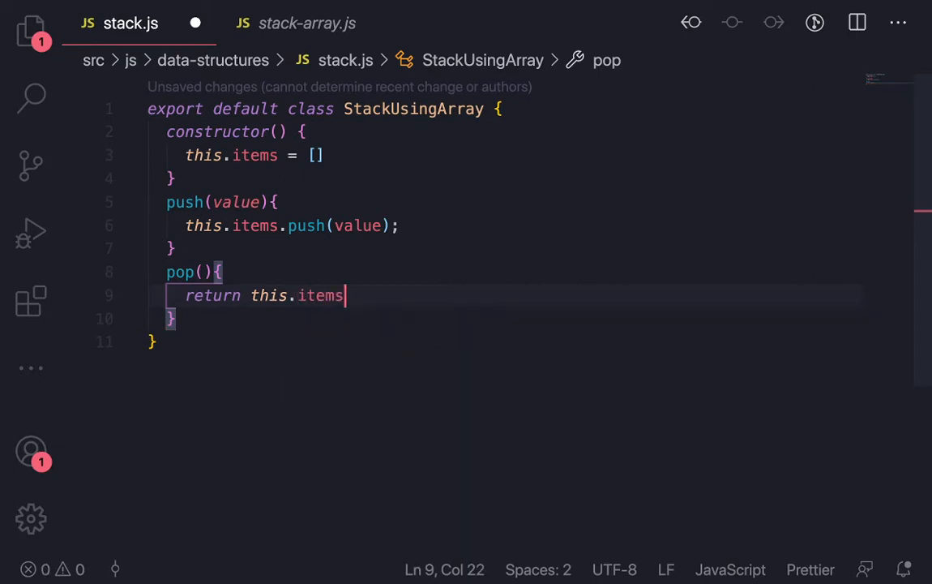
pyautogui.write('.pop()')
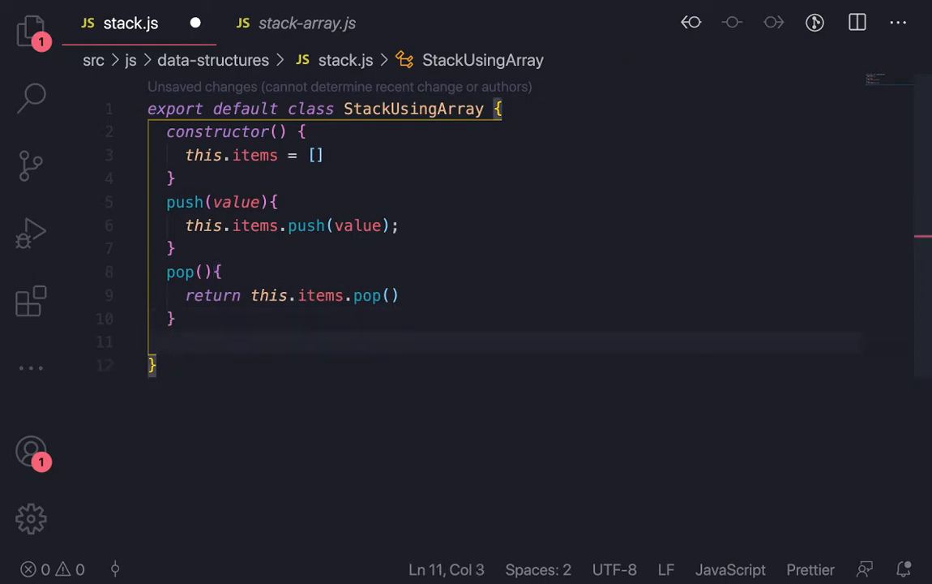
# - Write peek() returning this.items[this.items.length -1] below pop
pyautogui.write('peek(')
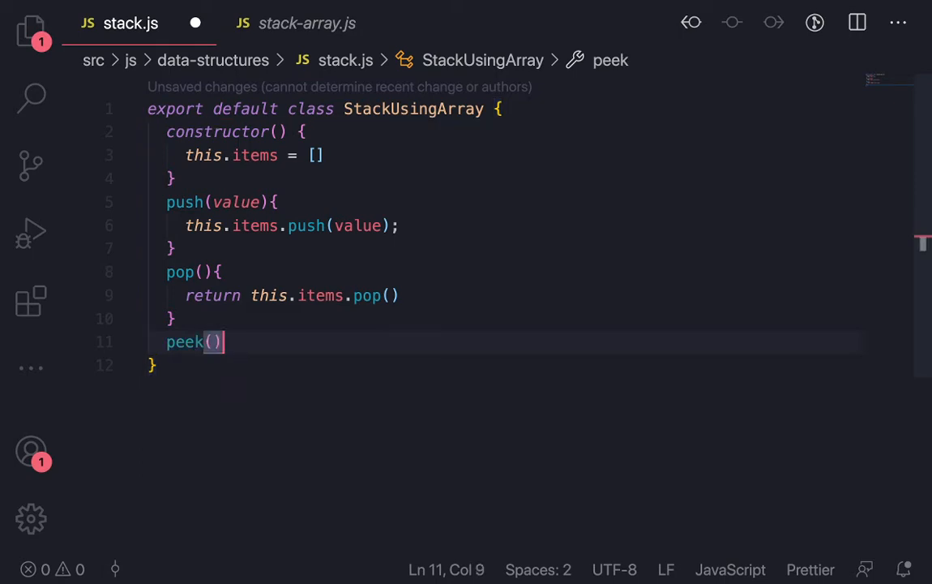
pyautogui.write('{')
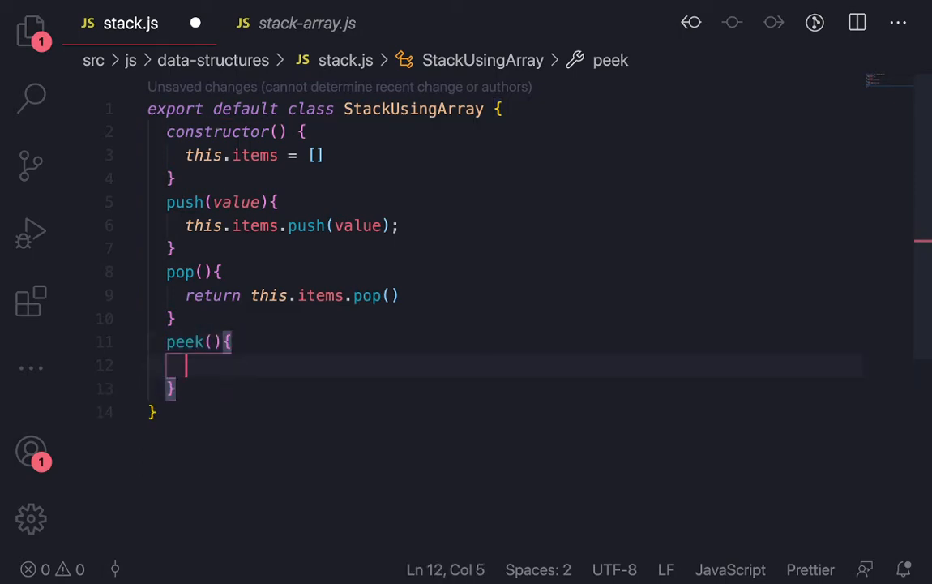
pyautogui.write('ewrye')
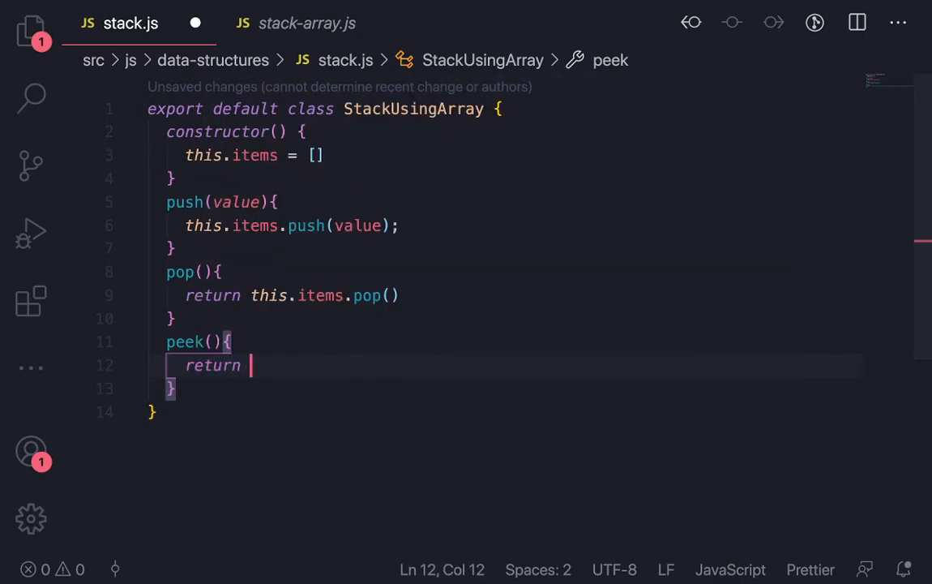
pyautogui.write('this.items')
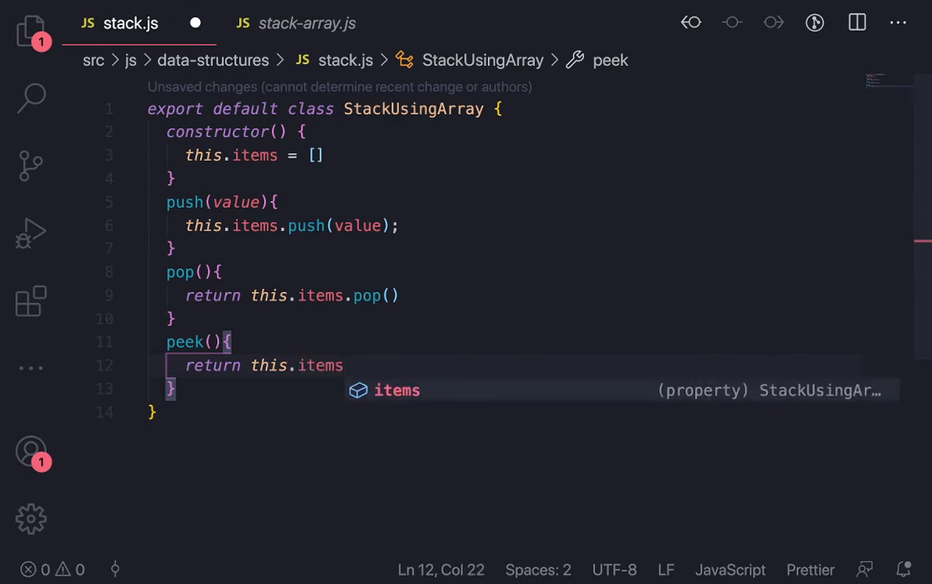
pyautogui.write('[this')
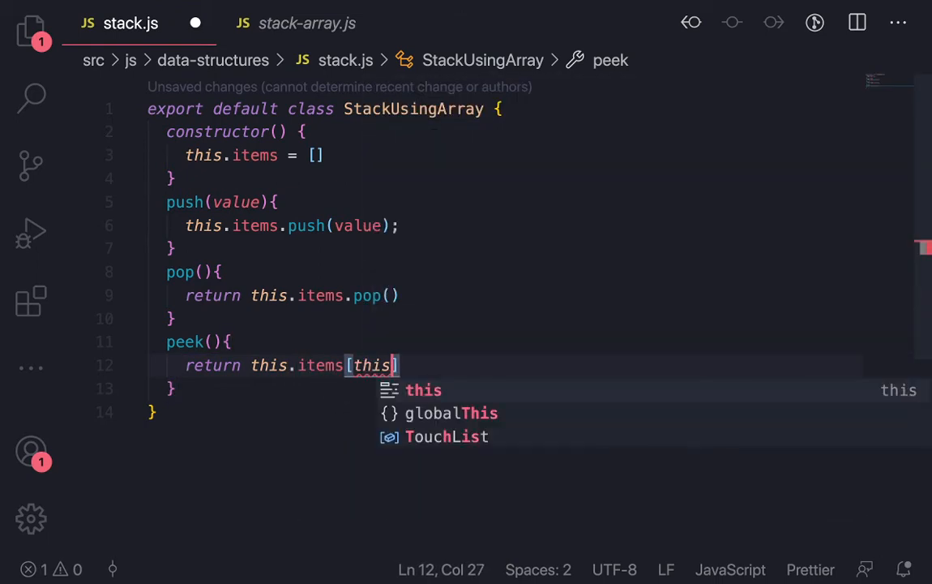
pyautogui.write('.i')
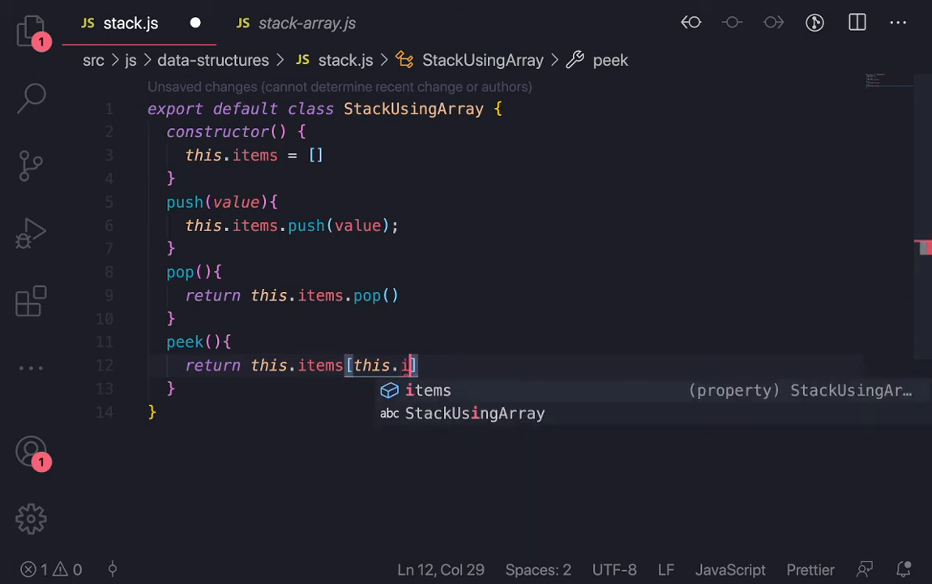
pyautogui.write('items.le')
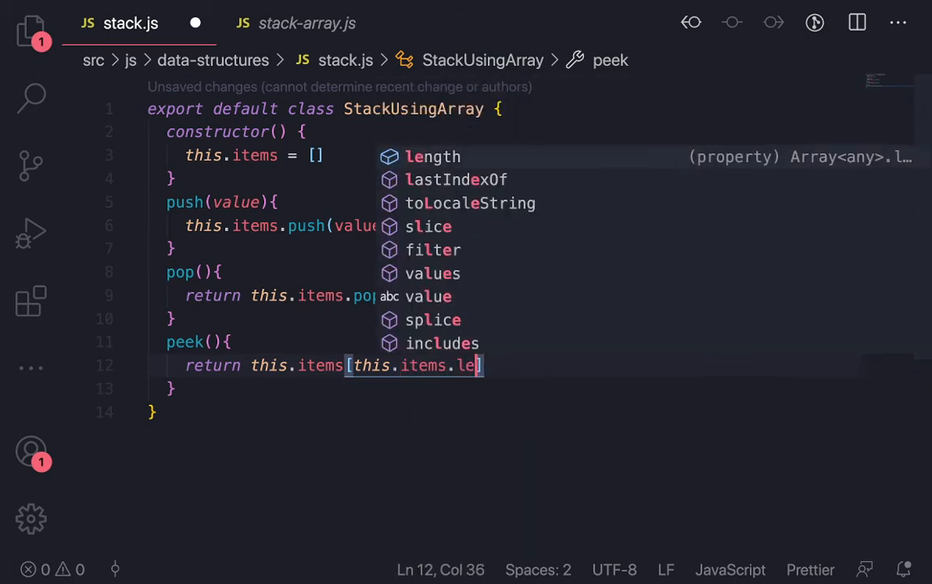
pyautogui.write('ngth -1')
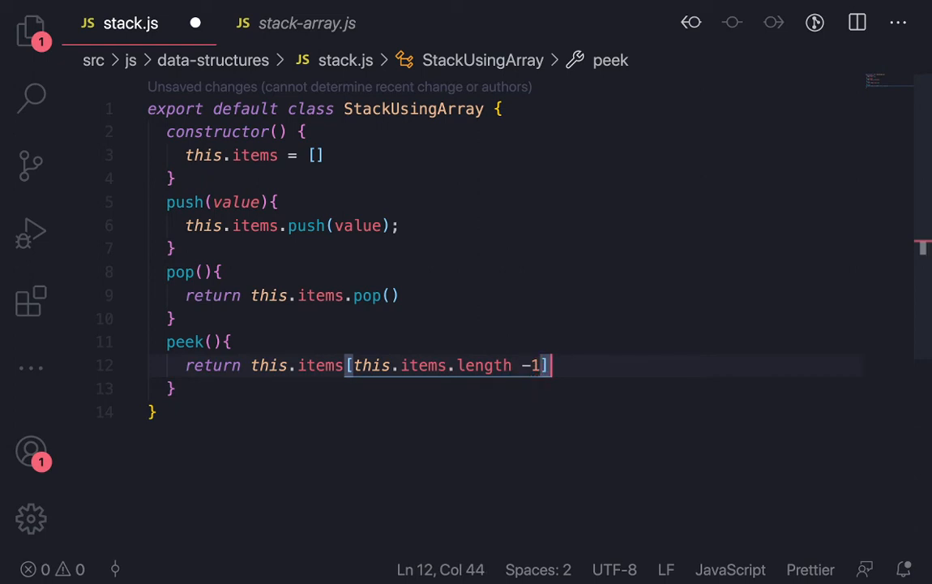
pyautogui.write(';')
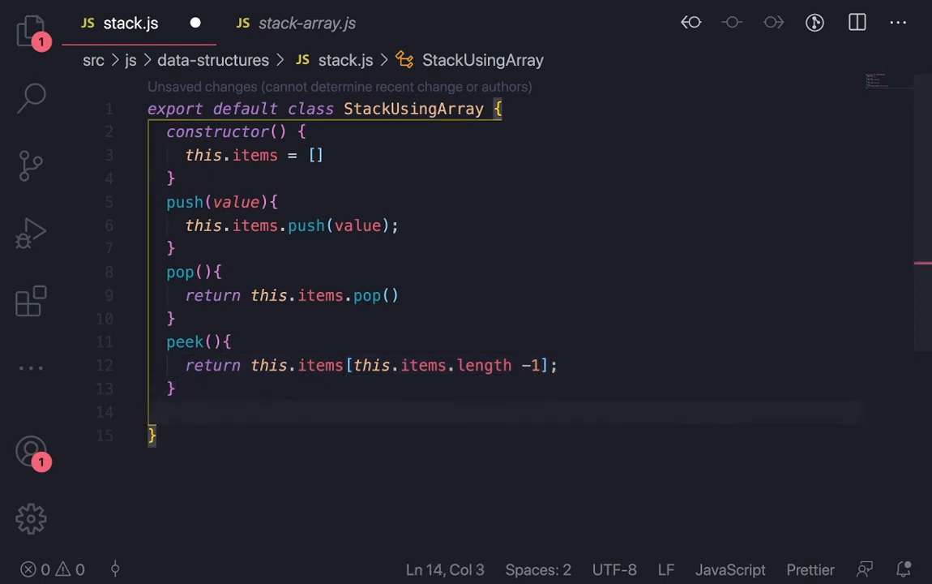
# - Write isEmpty() returning this.items.length after peek
pyautogui.write('isEmp')
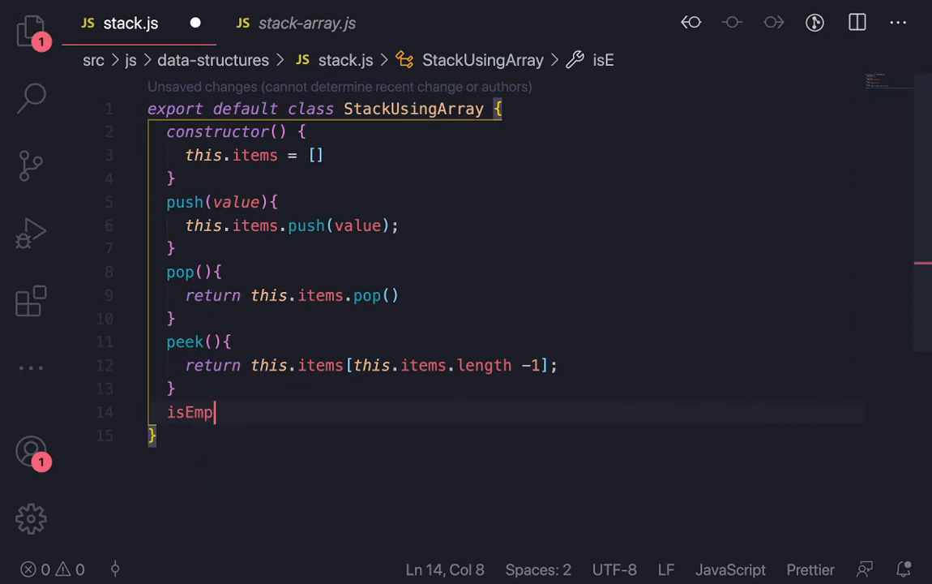
pyautogui.write('ty(){')
pyautogui.write('return')
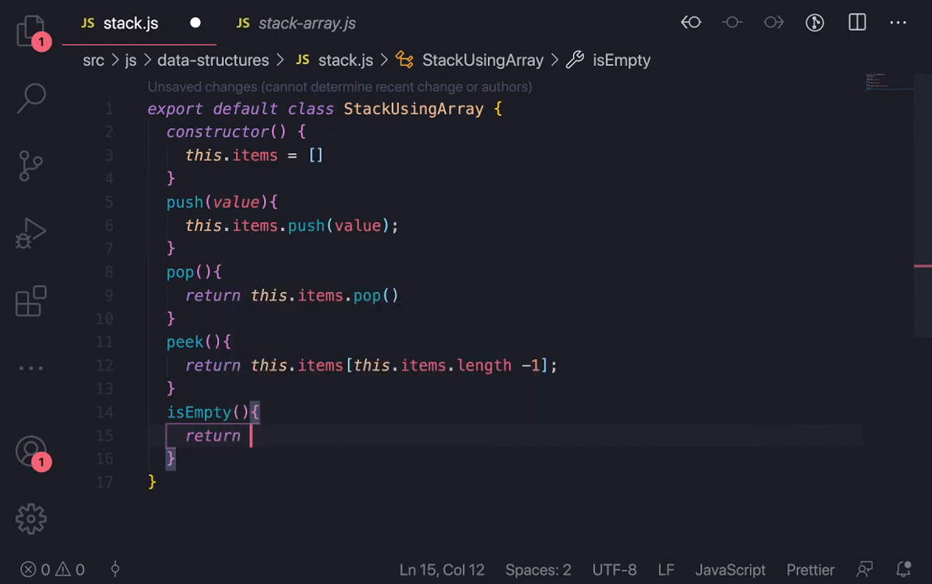
pyautogui.write('this.')
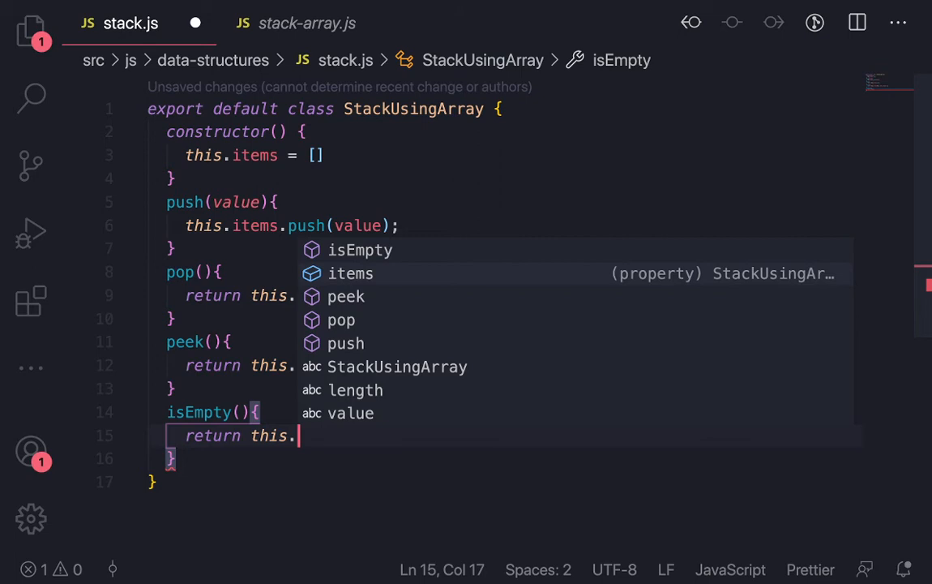
pyautogui.write('items.l')
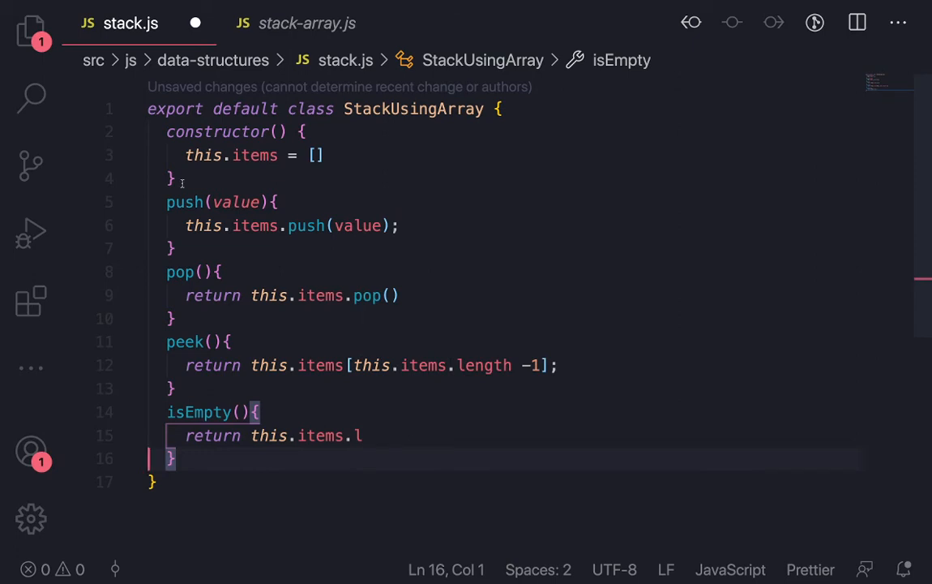
pyautogui.write('ength;')
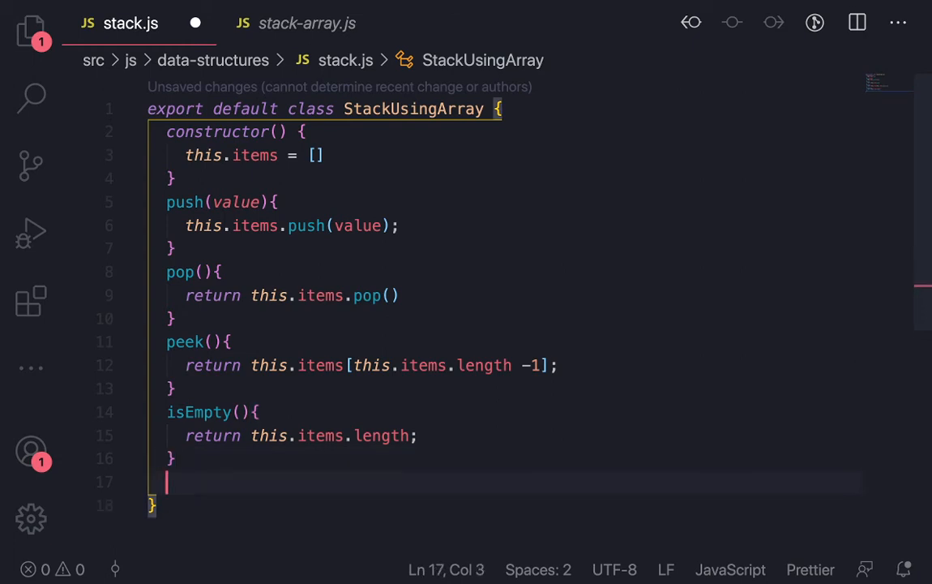
# - Write toString() returning this.items.toString() as the class's final method
pyautogui.write('toSt')
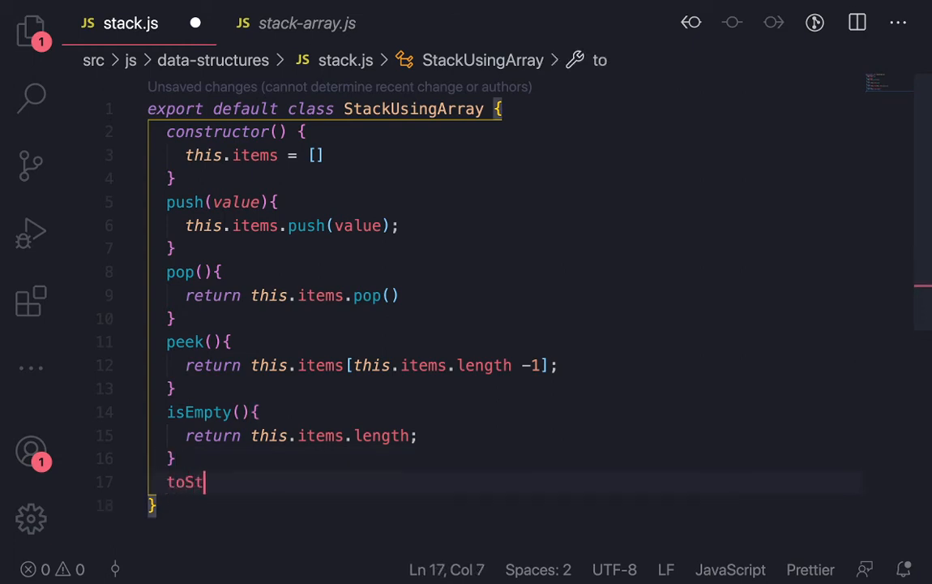
pyautogui.write('ring()')
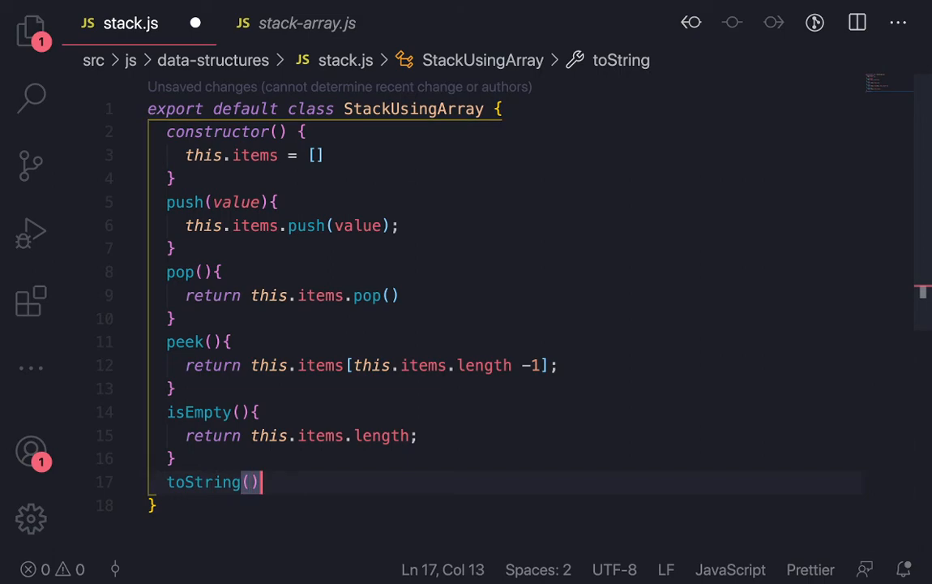
pyautogui.write('{')
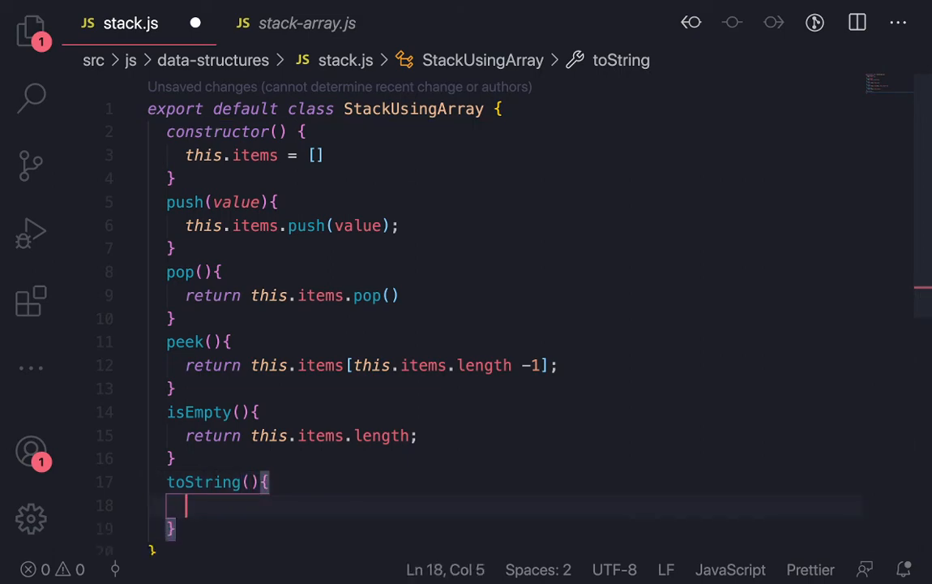
pyautogui.write('return this.items.toString')
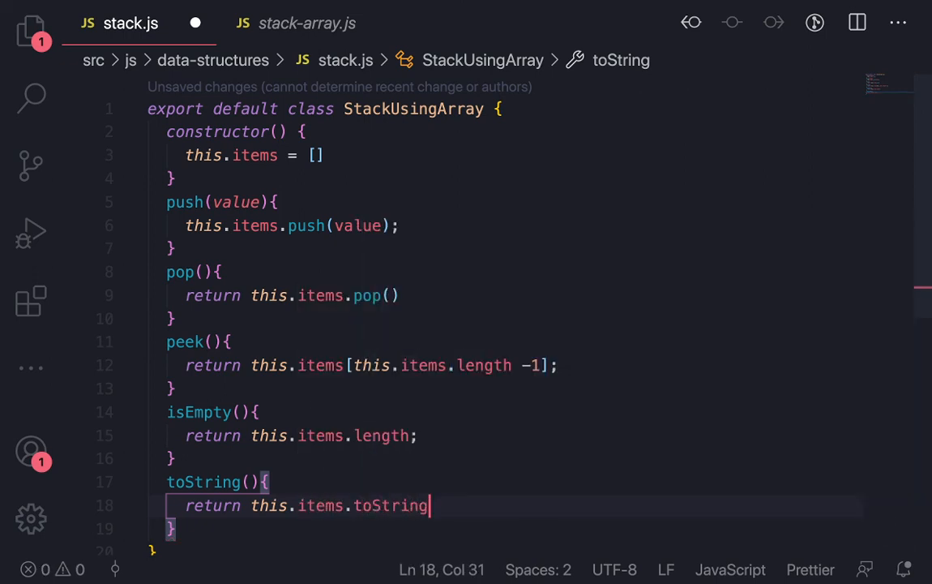
pyautogui.write('();')
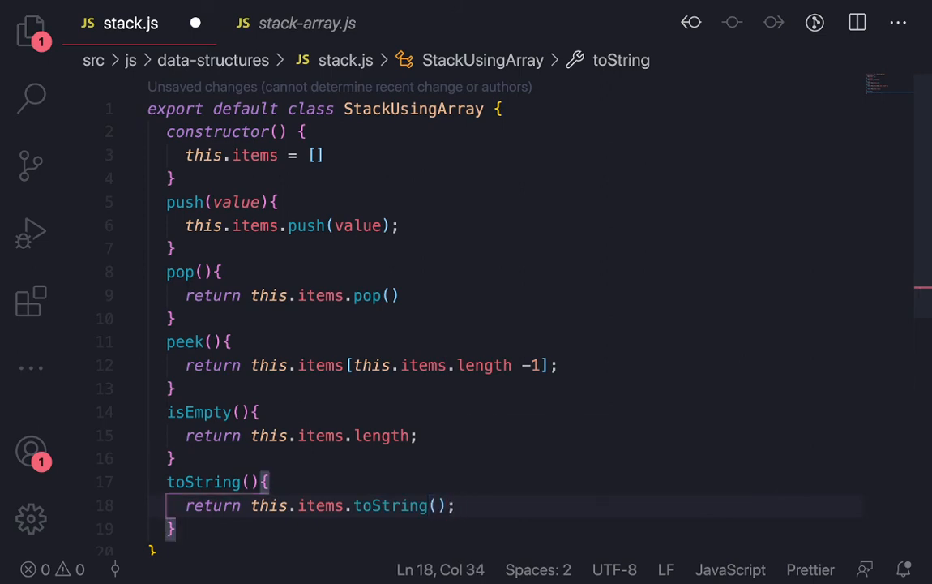
pyautogui.moveTo(366, 308)
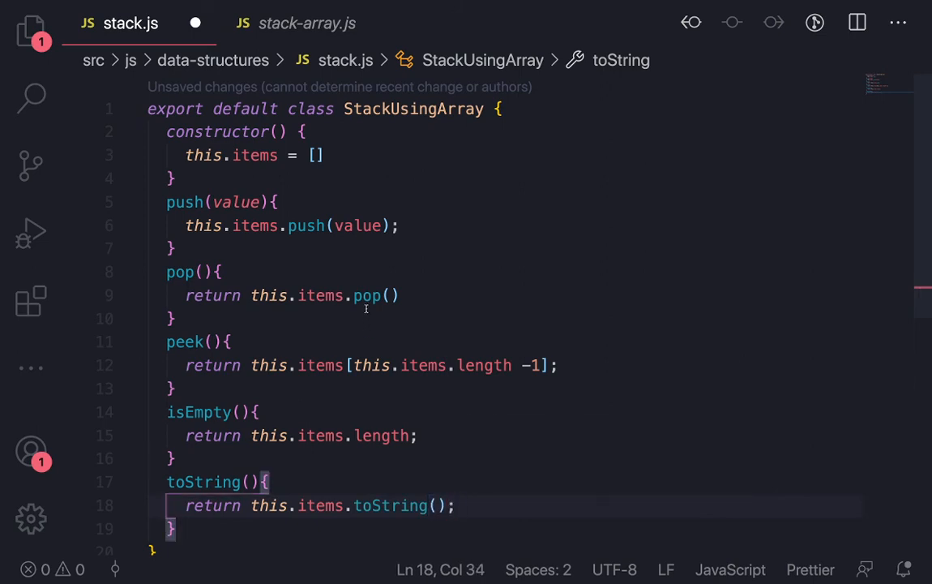
pyautogui.click(251, 178)
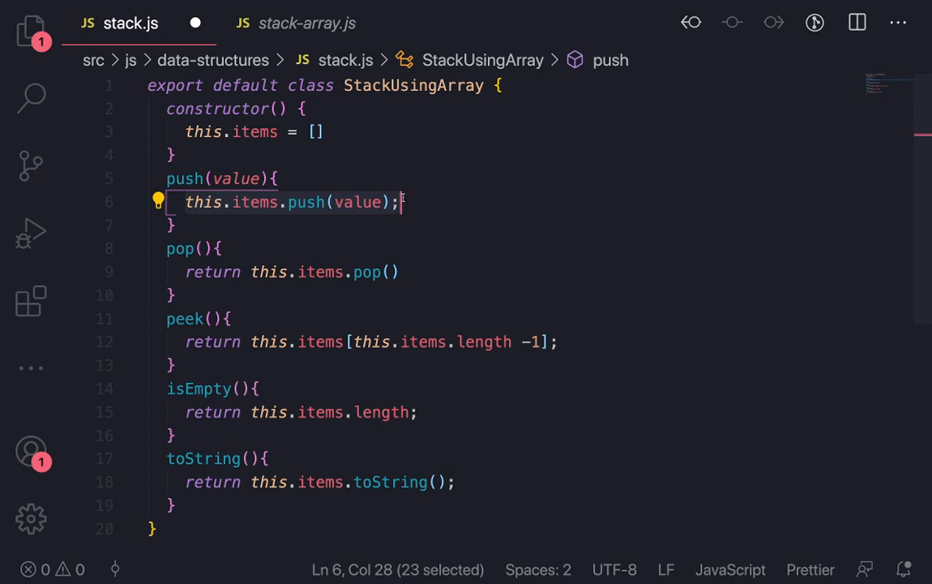
pyautogui.moveTo(348, 328)
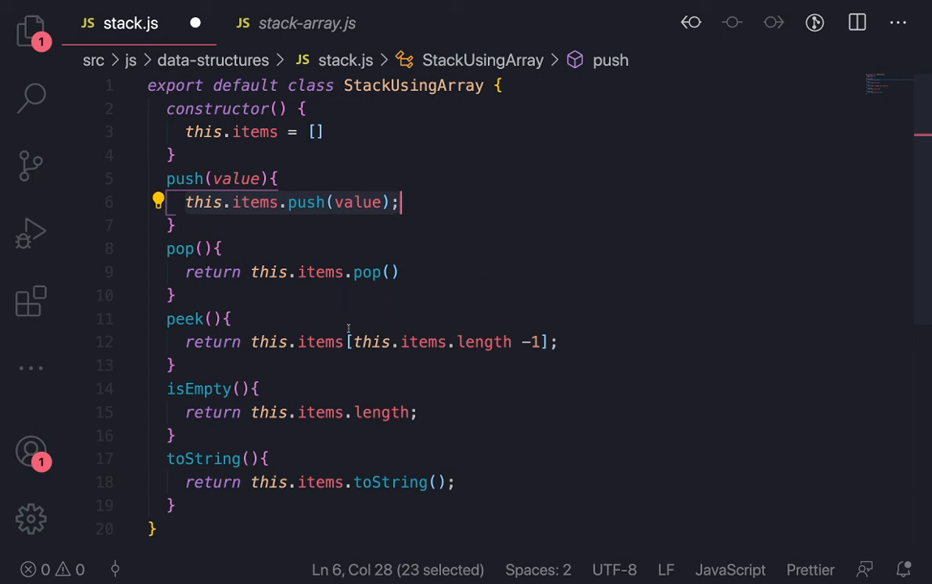
pyautogui.moveTo(267, 232)
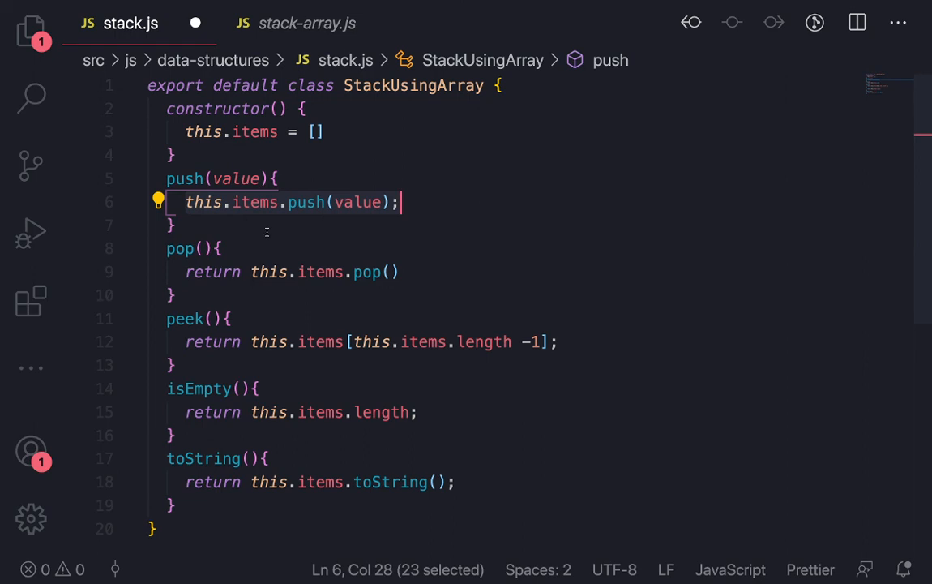
pyautogui.click(177, 224)
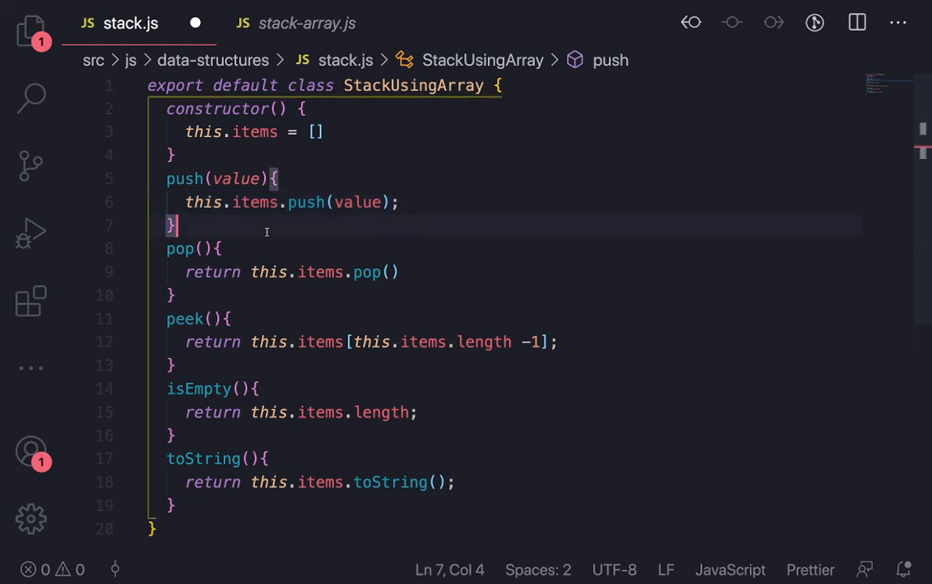